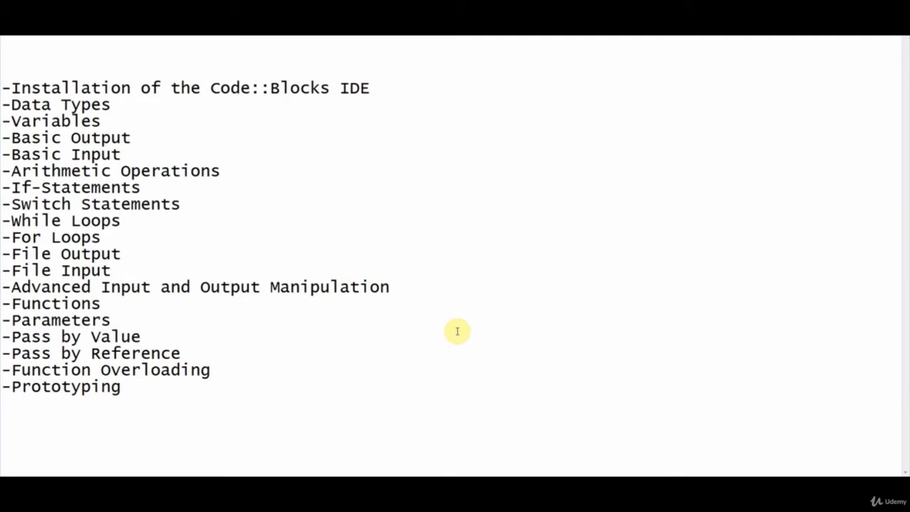
{"action": "mouse_move", "coordinate": [471, 275]}
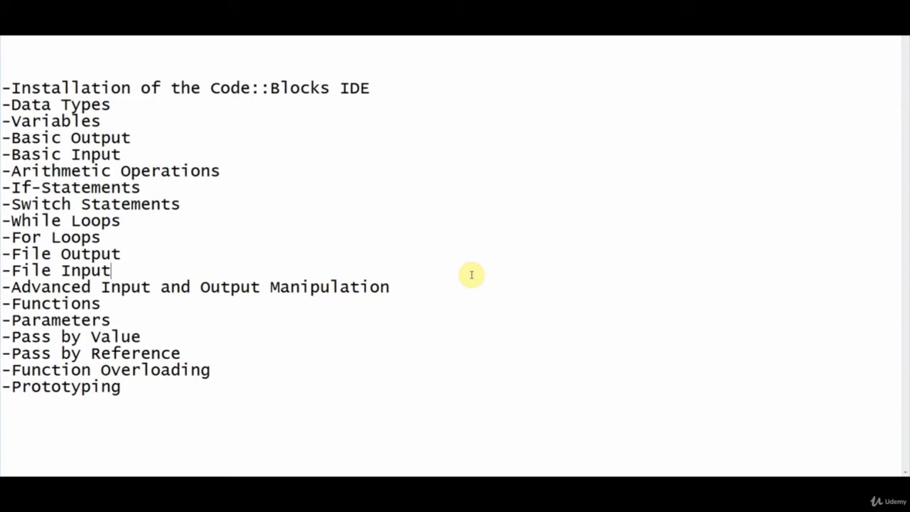
{"action": "mouse_move", "coordinate": [395, 222]}
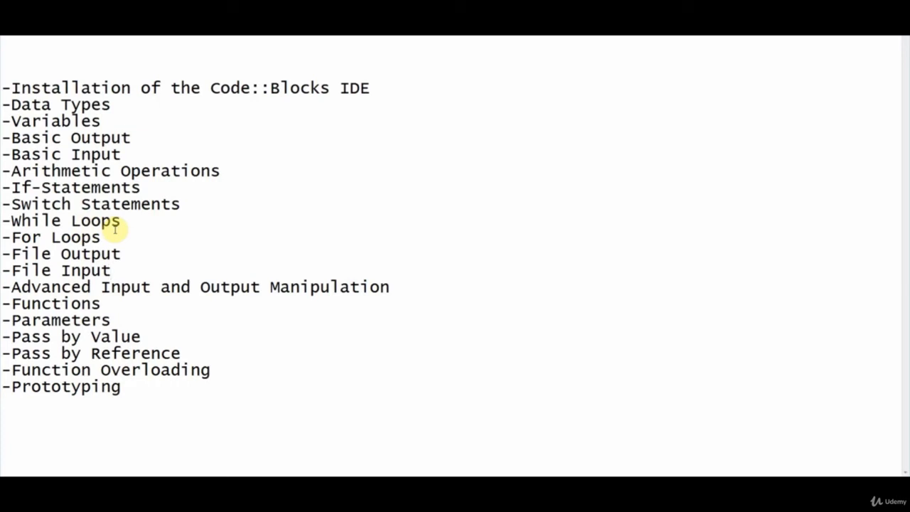
{"action": "left_click", "coordinate": [111, 270]}
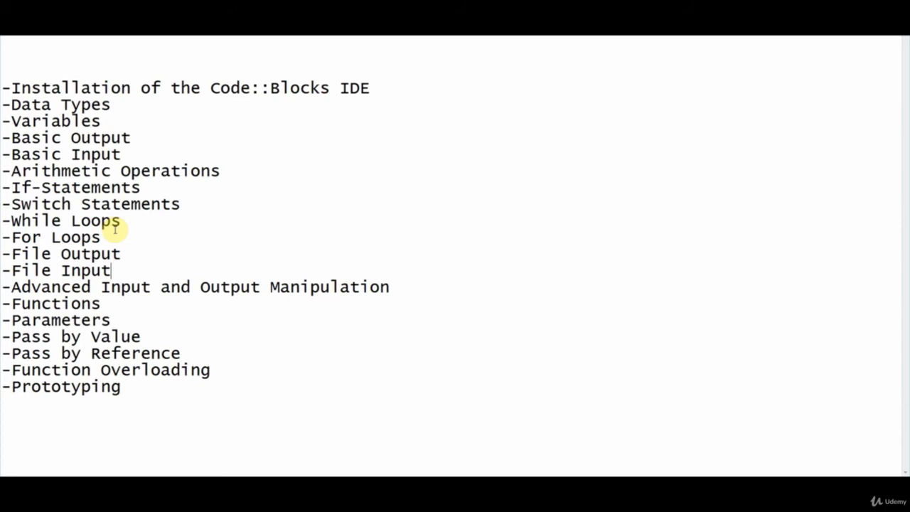
{"action": "mouse_move", "coordinate": [99, 121]}
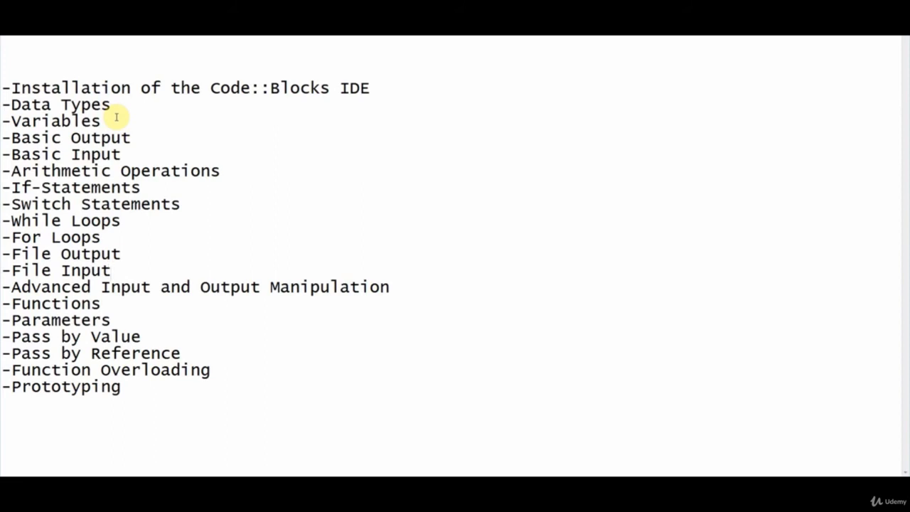
{"action": "left_click", "coordinate": [110, 270]}
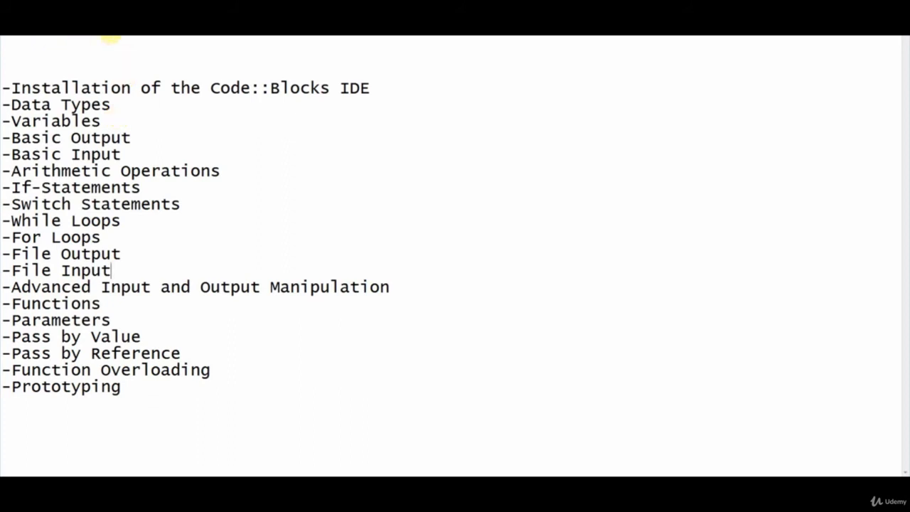
{"action": "mouse_move", "coordinate": [269, 38]}
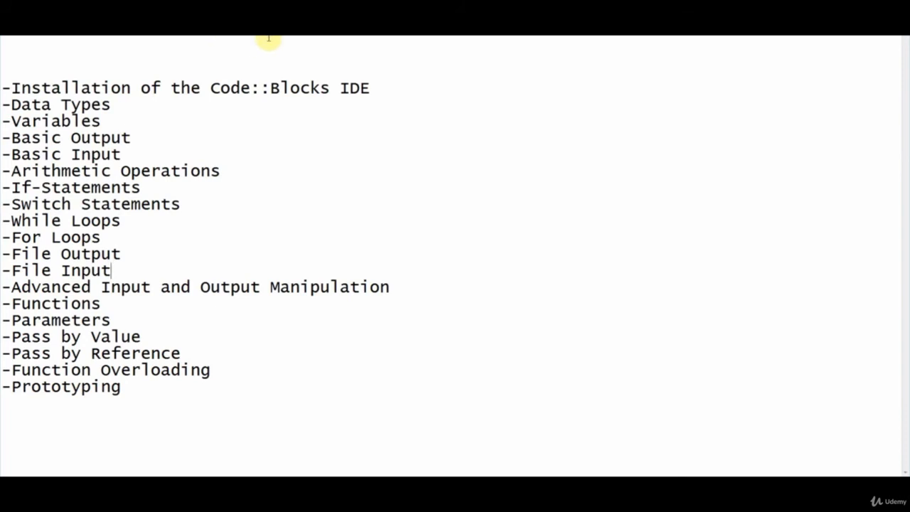